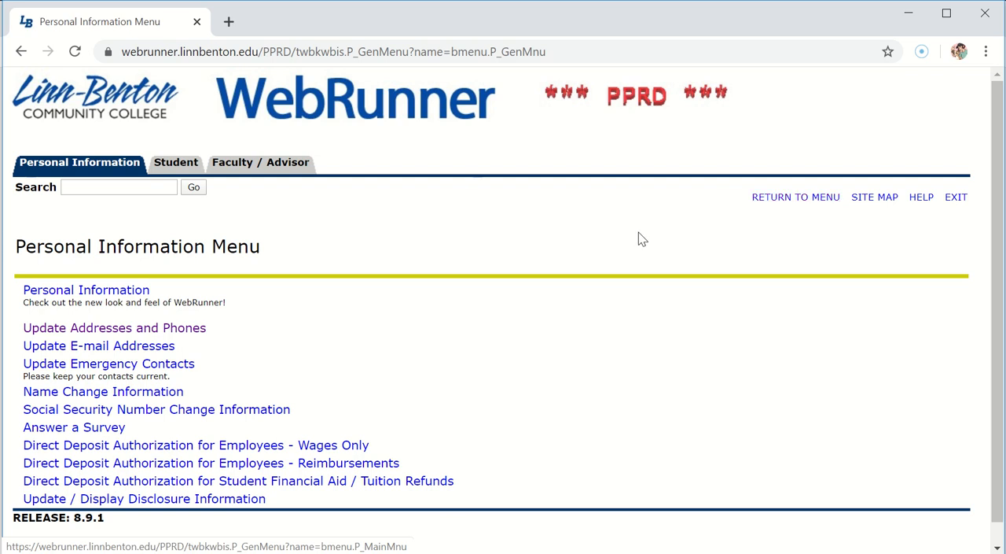
pyautogui.moveTo(431, 273)
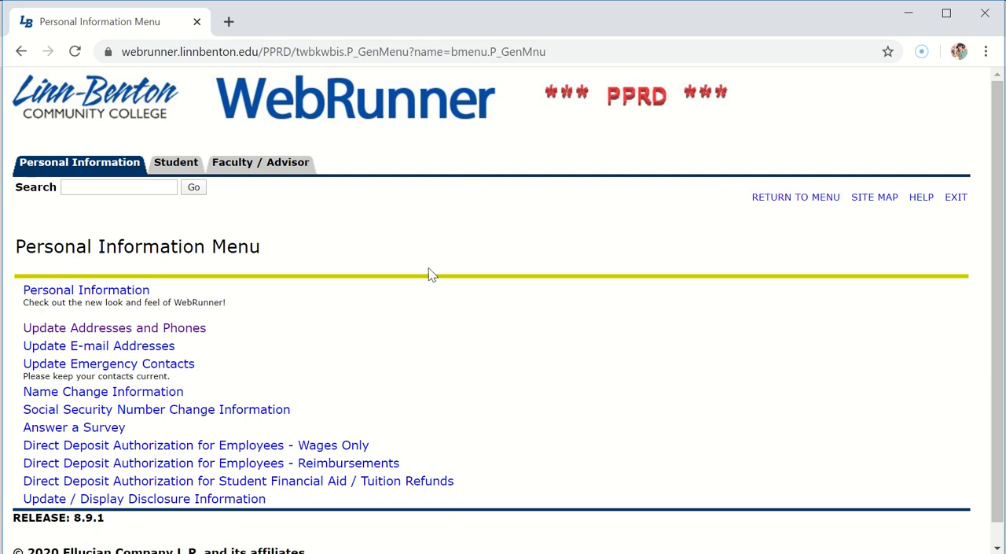
pyautogui.moveTo(396, 192)
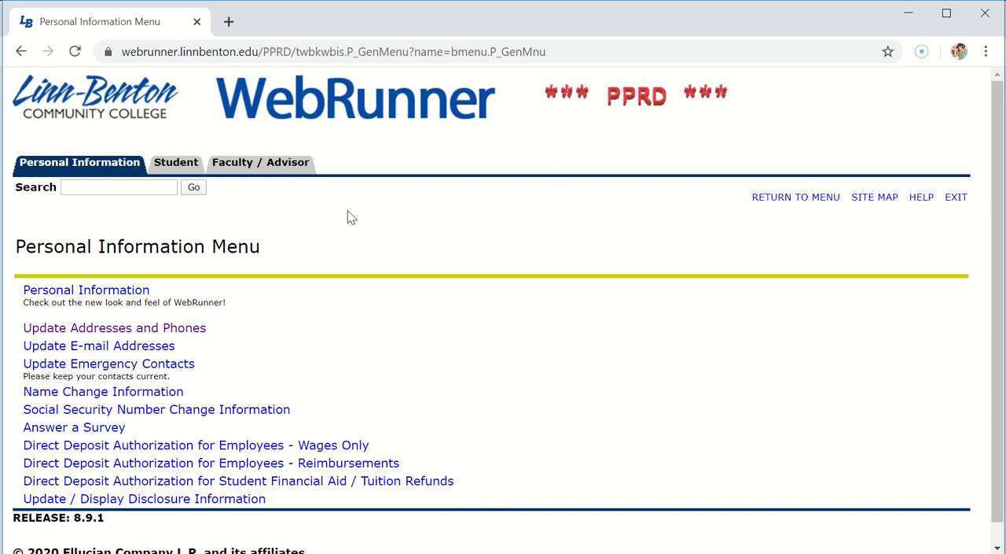
pyautogui.moveTo(512, 263)
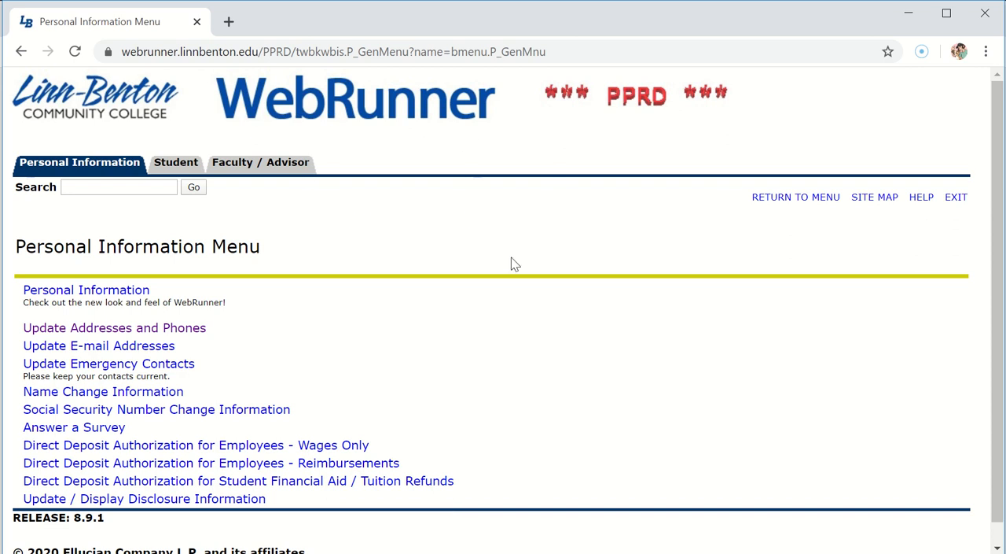
pyautogui.moveTo(86, 169)
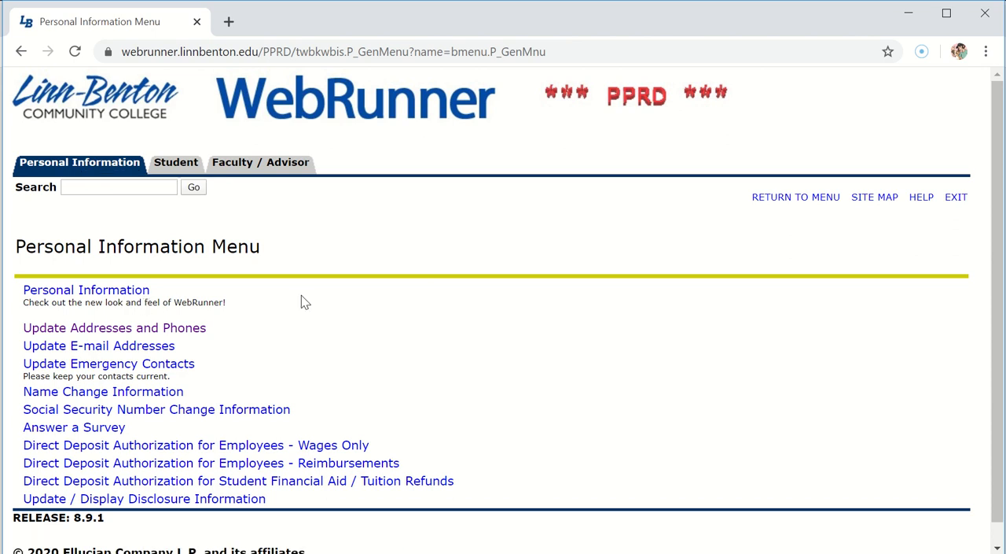
pyautogui.moveTo(115, 328)
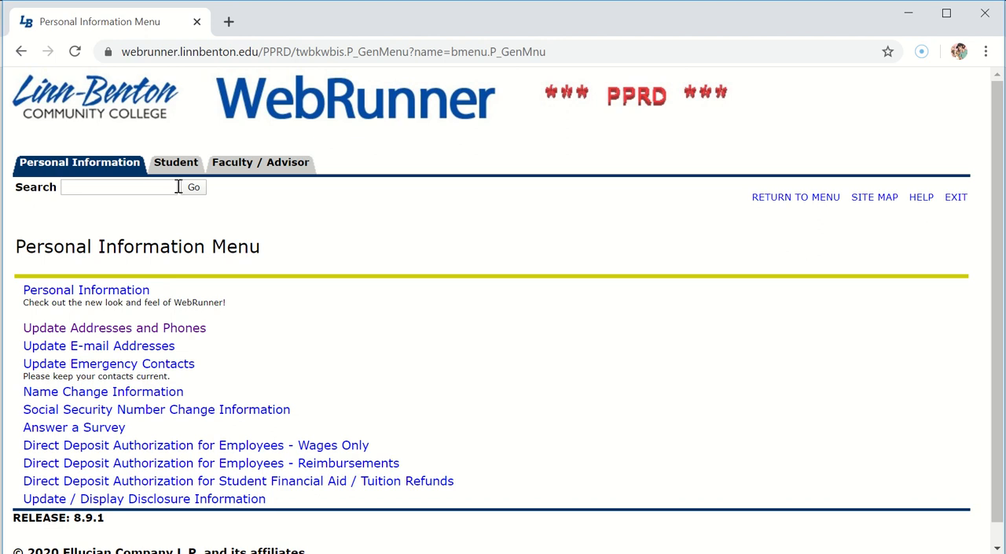
# Open the Student tab to show Admissions, Registration, Student Records, Accounts and Degree links.
pyautogui.click(175, 162)
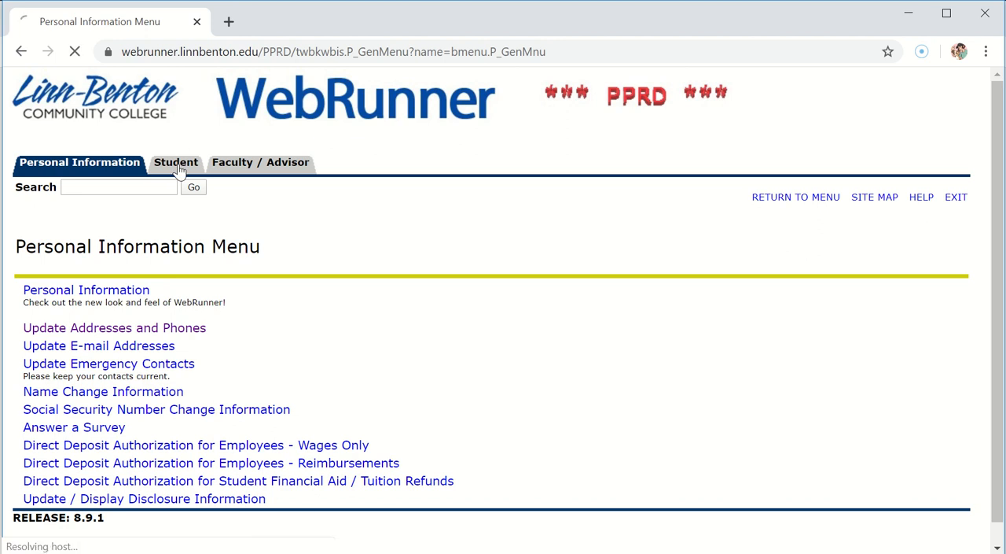
pyautogui.click(176, 162)
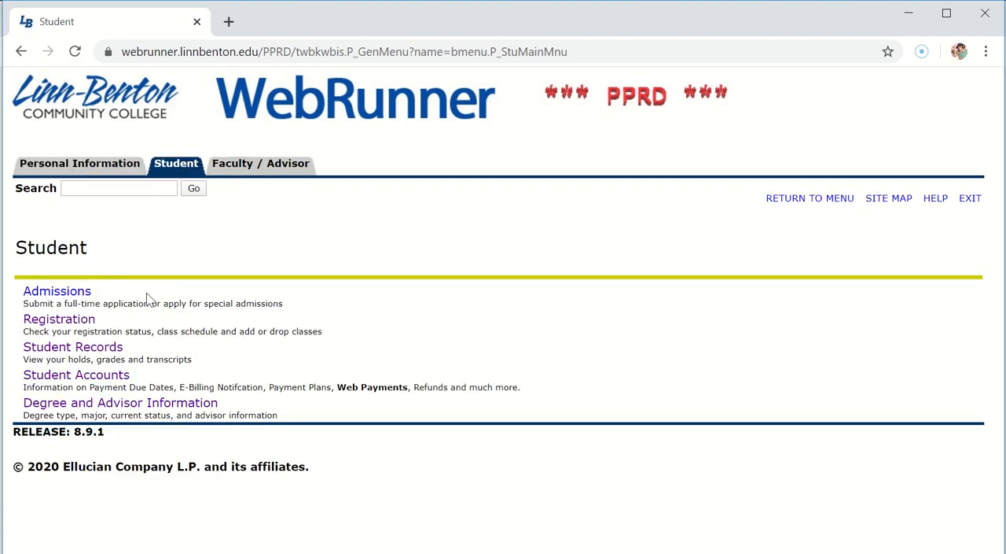
pyautogui.moveTo(119, 328)
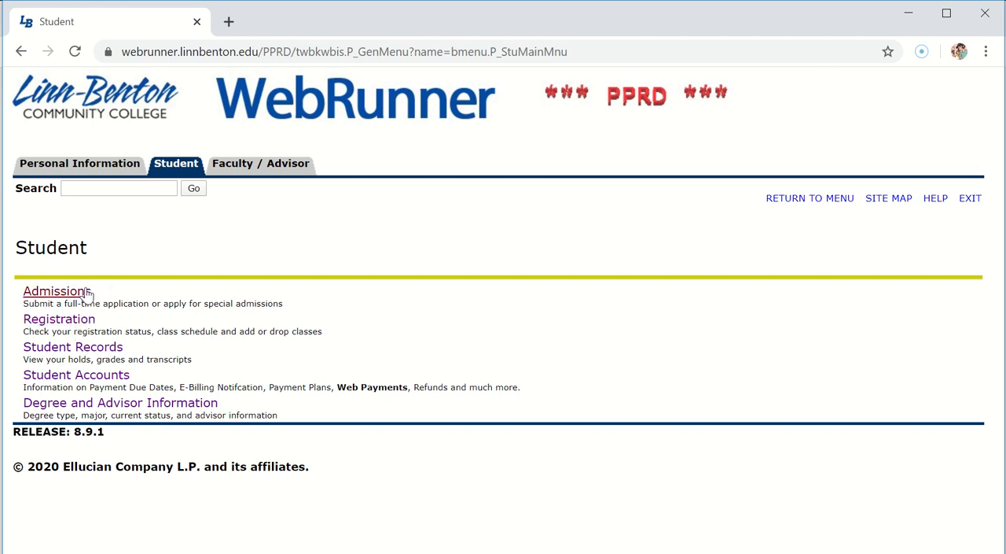
pyautogui.moveTo(211, 299)
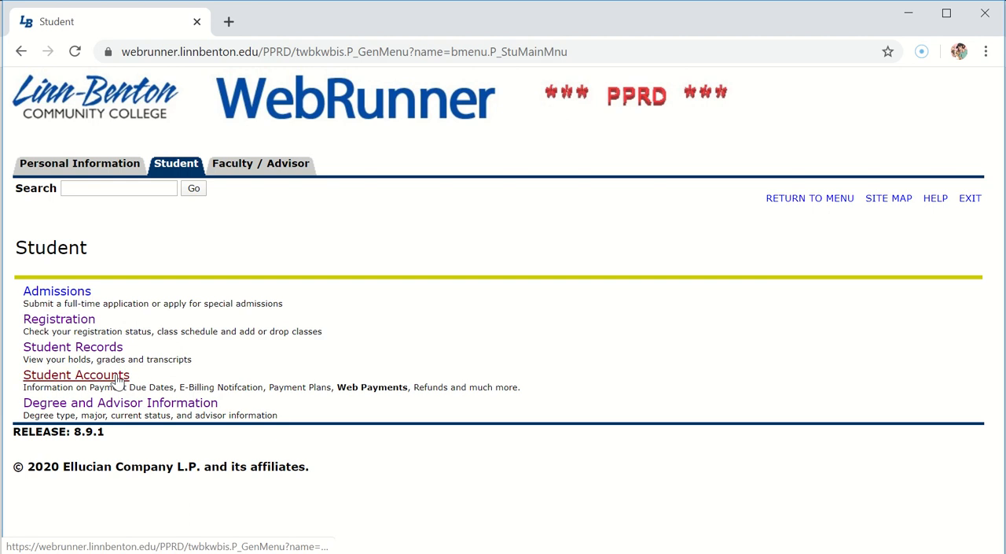
pyautogui.moveTo(118, 384)
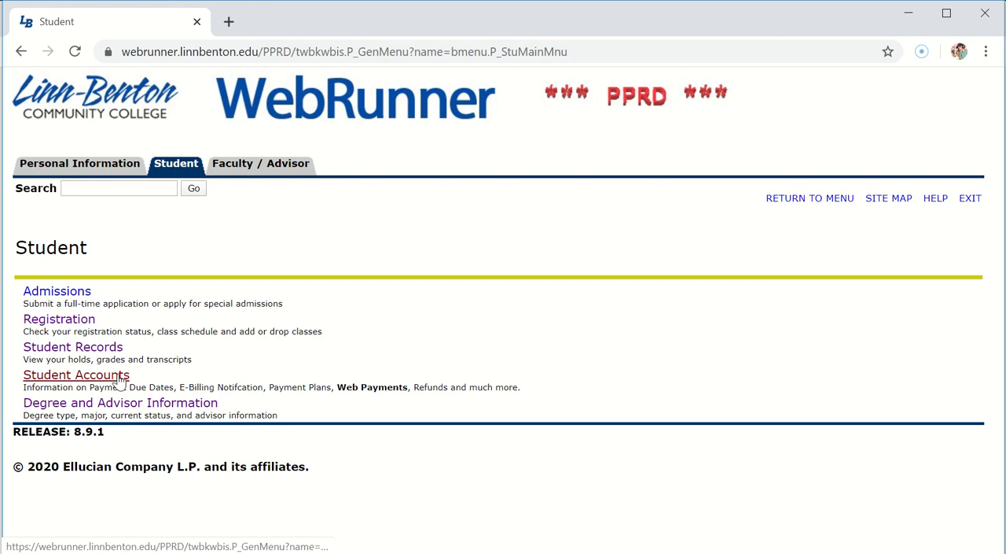
pyautogui.moveTo(184, 407)
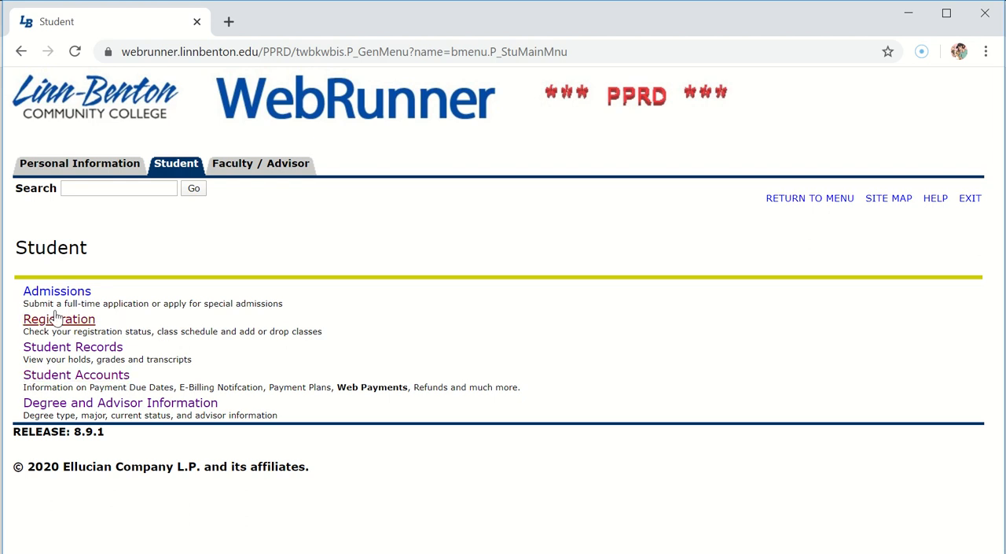
pyautogui.moveTo(57, 291)
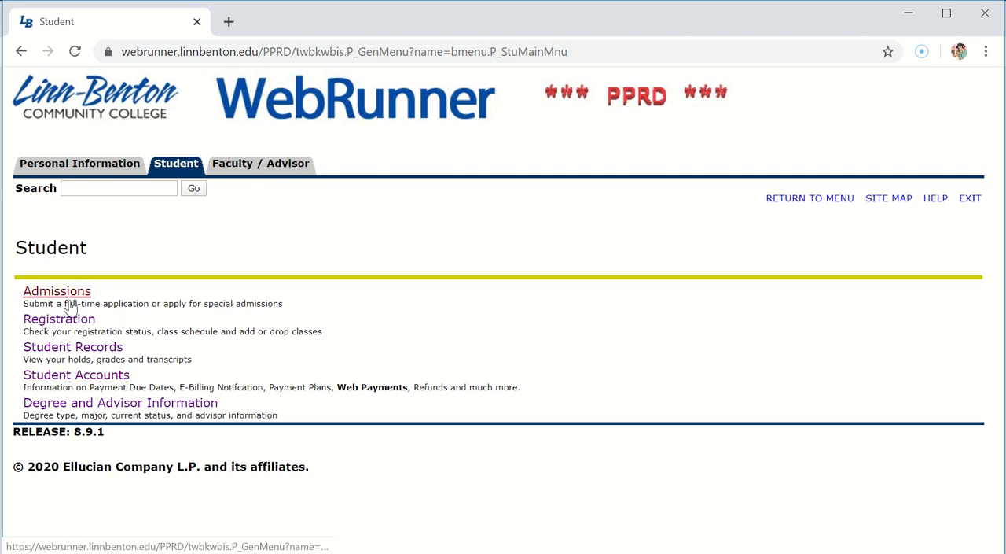
pyautogui.click(59, 319)
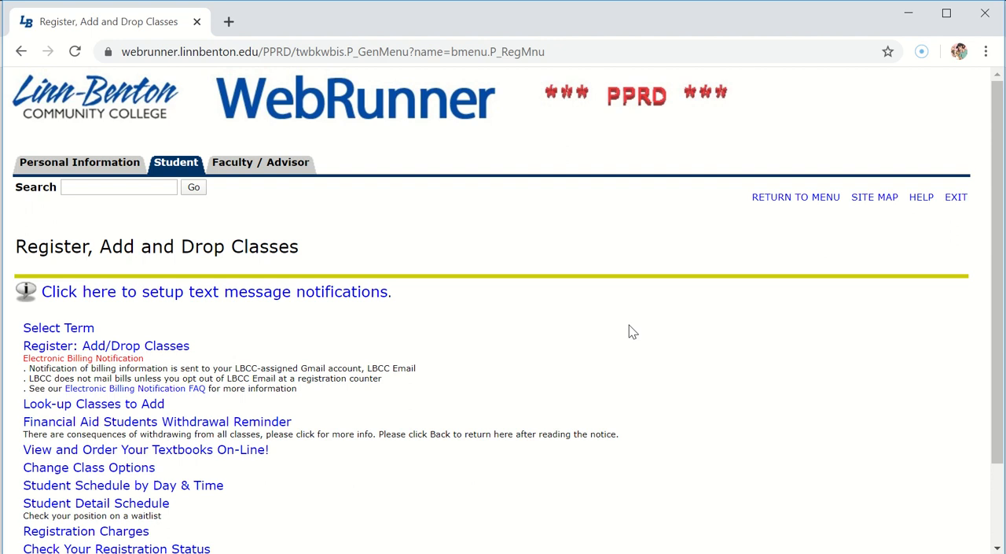
pyautogui.scroll(-3)
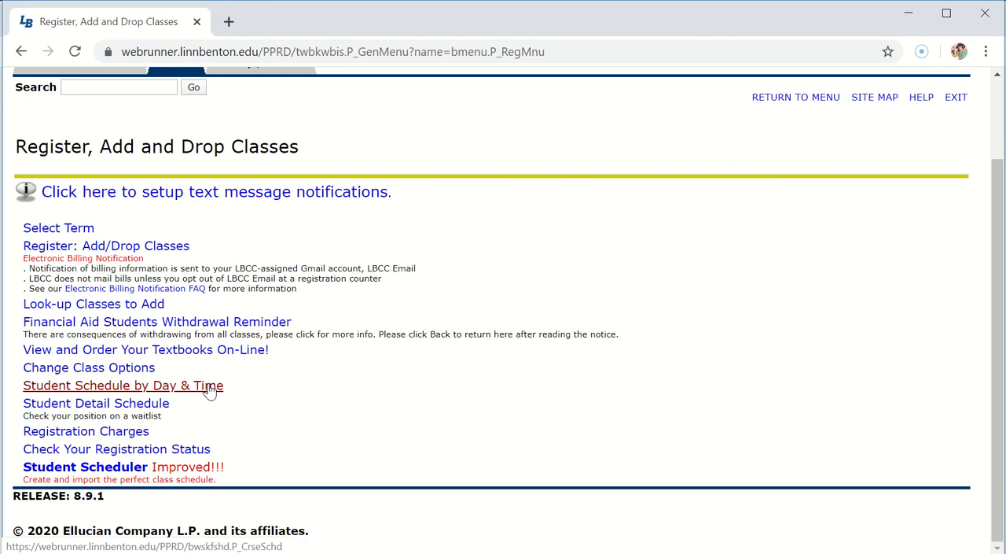
pyautogui.scroll(-3)
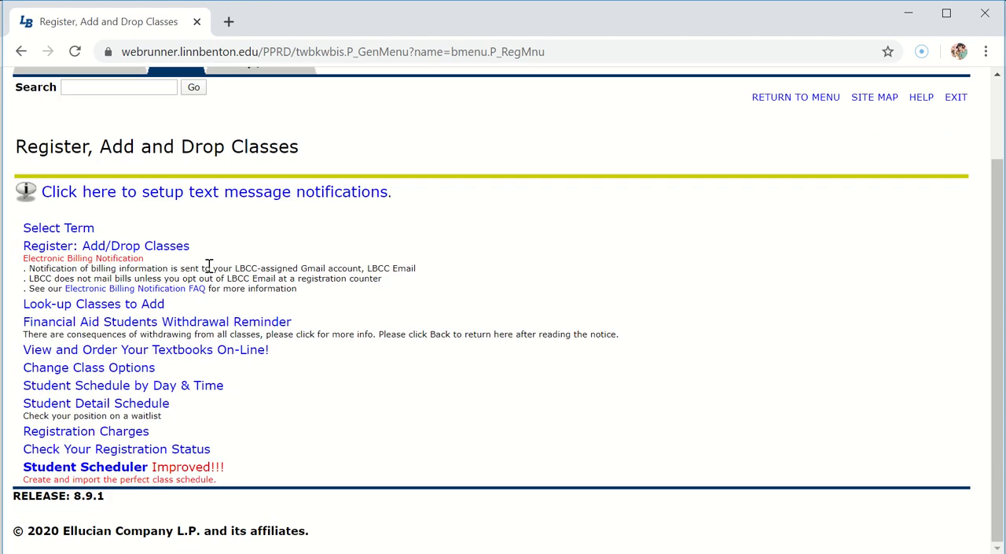
pyautogui.scroll(3)
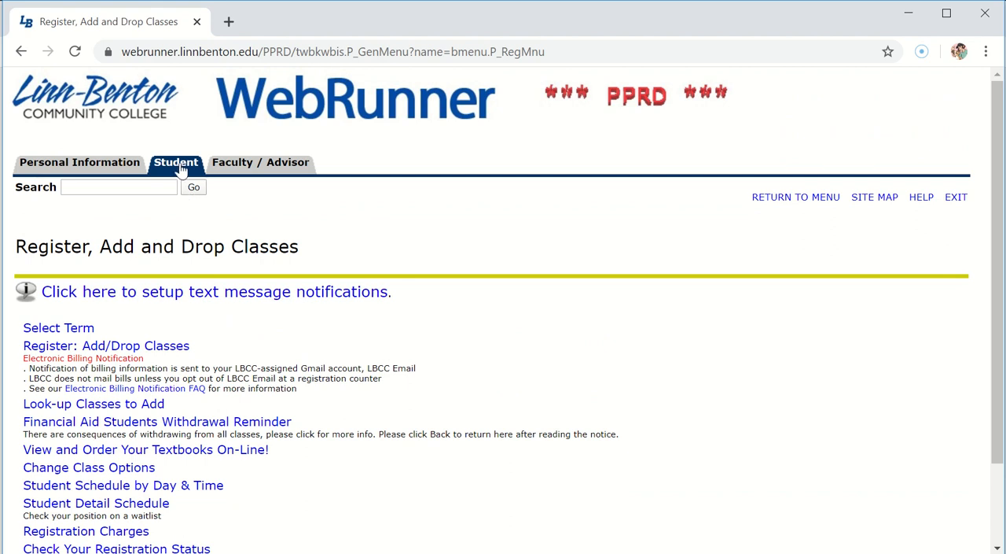
pyautogui.click(175, 162)
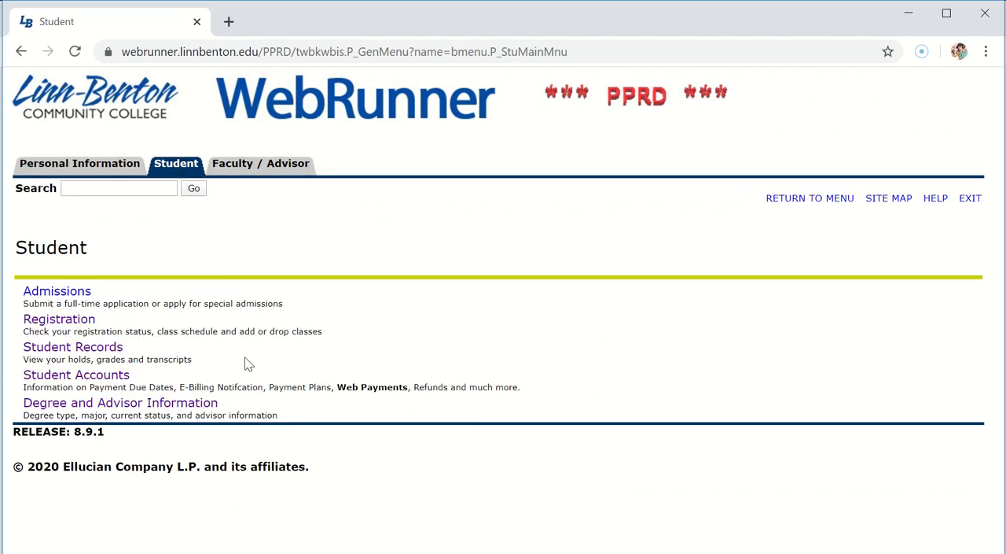
pyautogui.moveTo(120, 402)
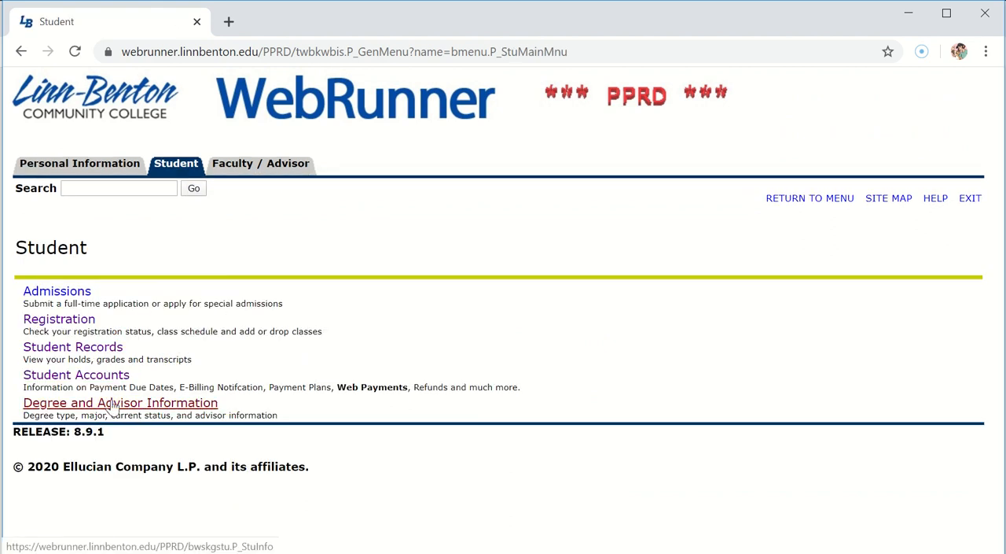
pyautogui.click(121, 402)
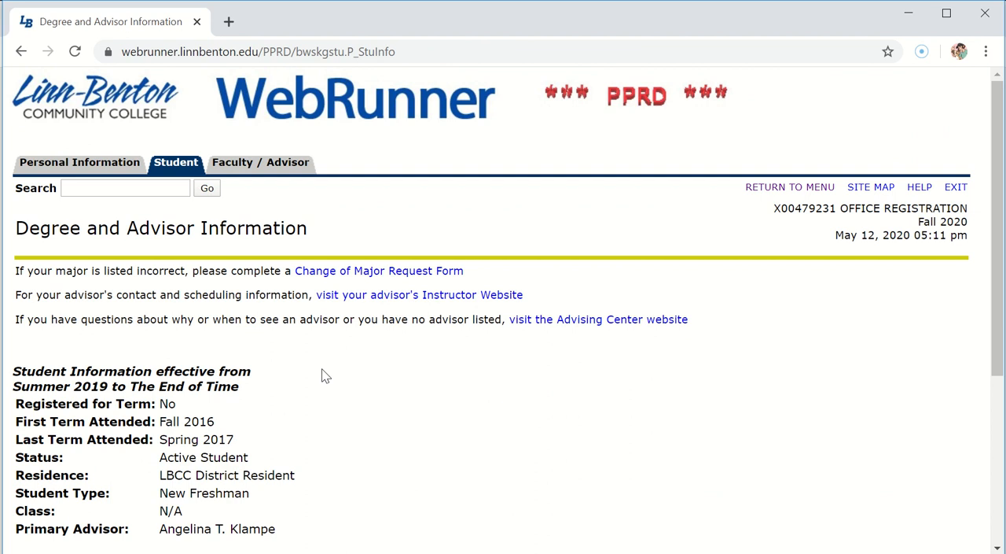
pyautogui.scroll(-3)
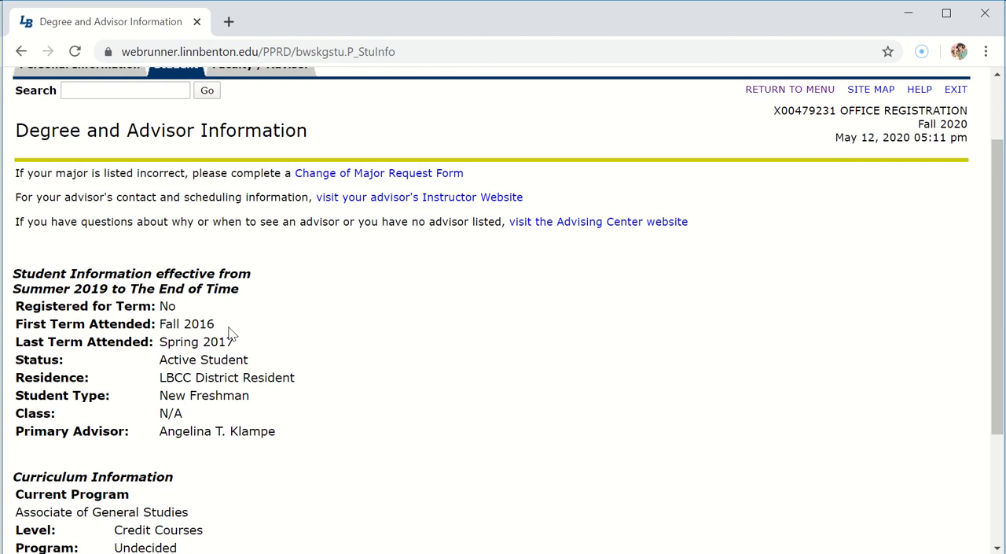
pyautogui.moveTo(297, 440)
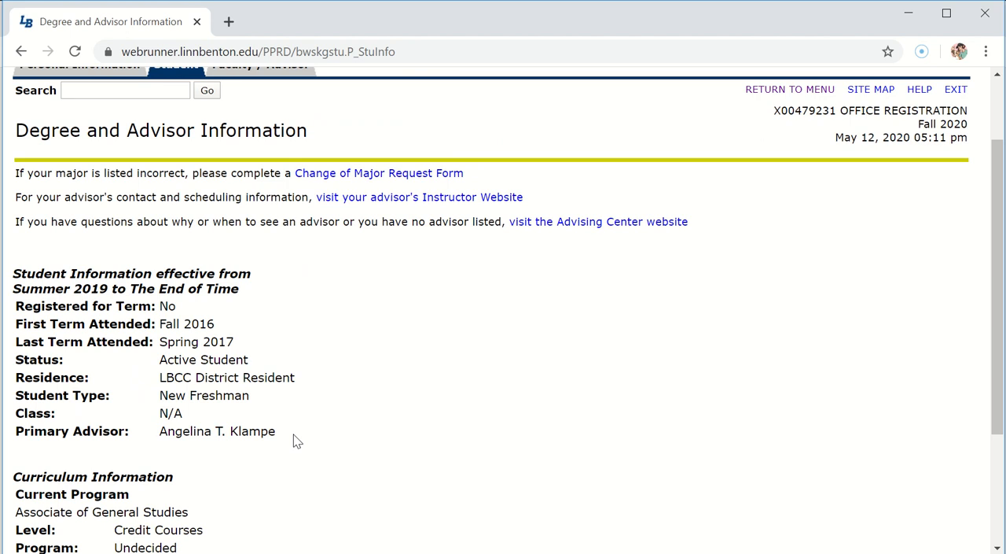
pyautogui.scroll(-3)
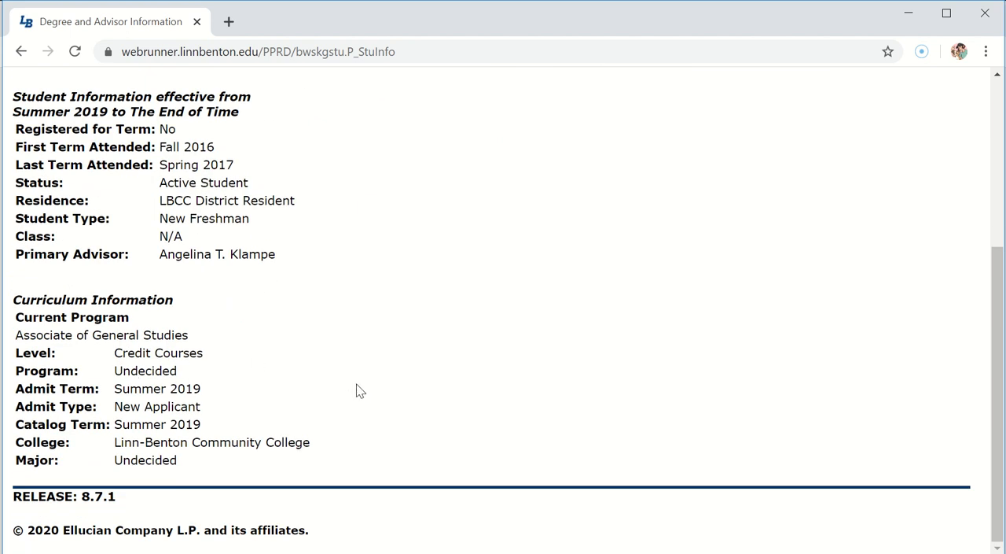
pyautogui.moveTo(161, 395)
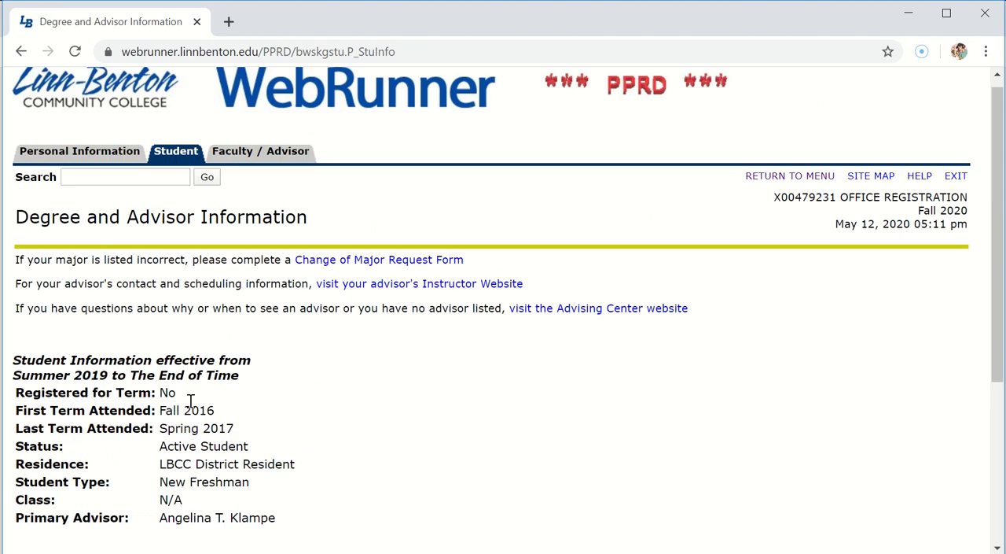
pyautogui.click(176, 151)
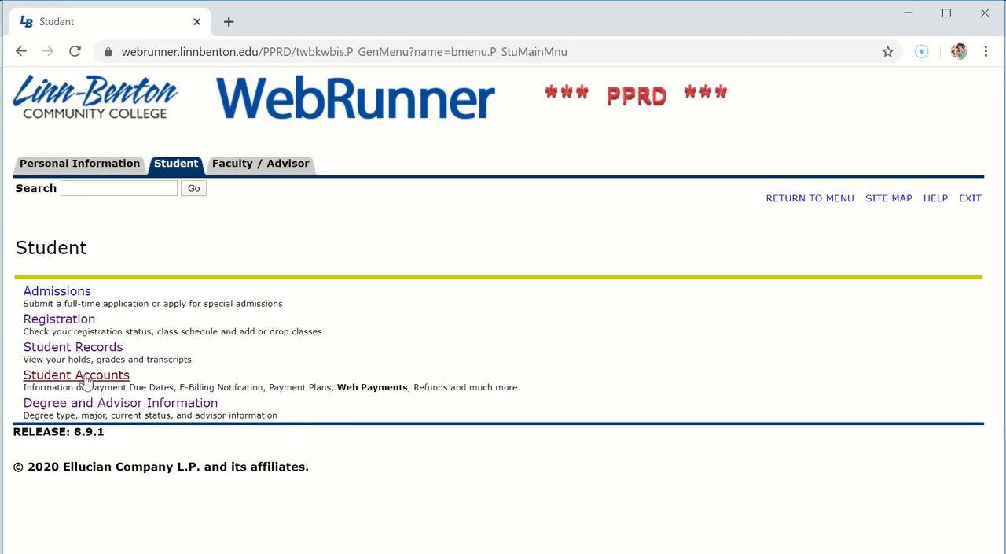
# Browse the Student Accounts links, then go back to the Personal Information Menu.
pyautogui.click(75, 374)
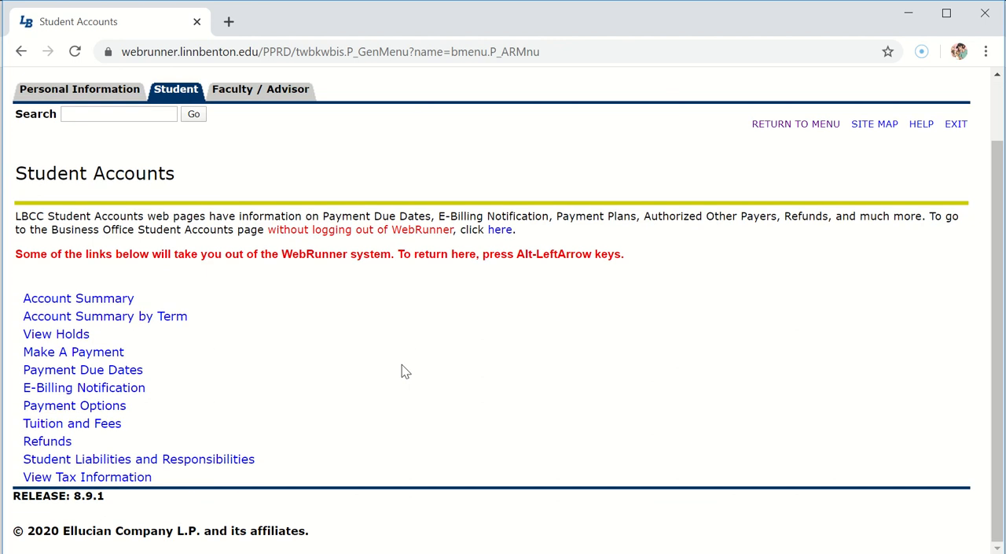
pyautogui.moveTo(326, 365)
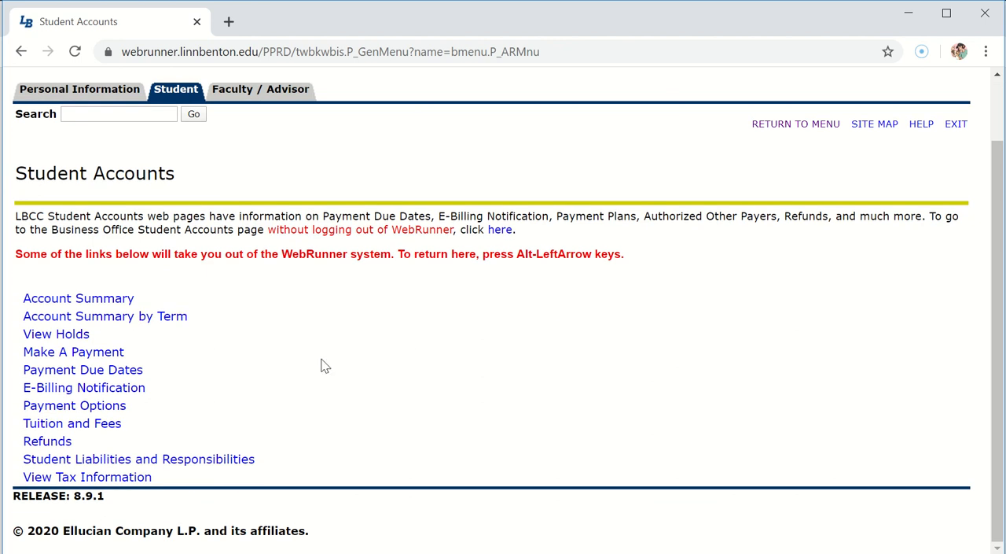
pyautogui.moveTo(72, 423)
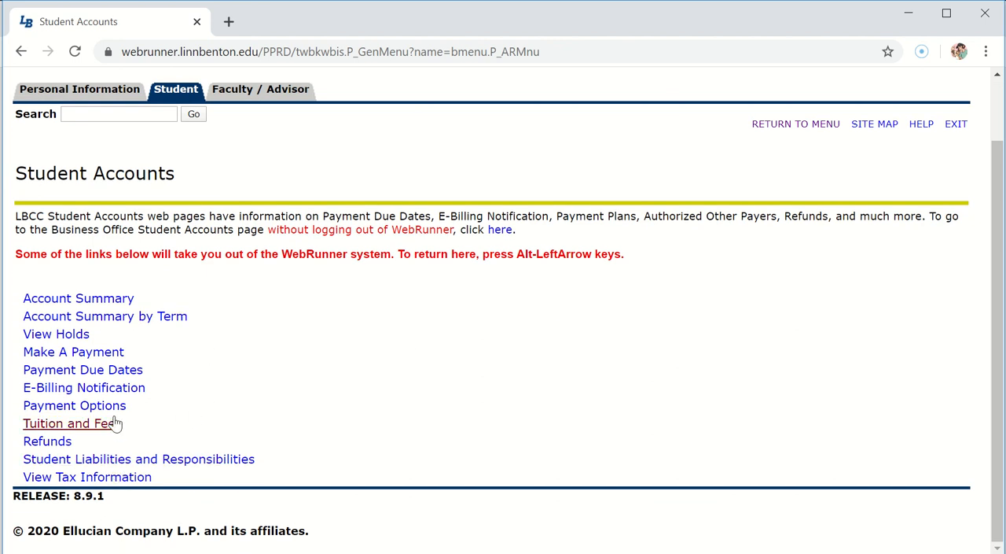
pyautogui.moveTo(78, 298)
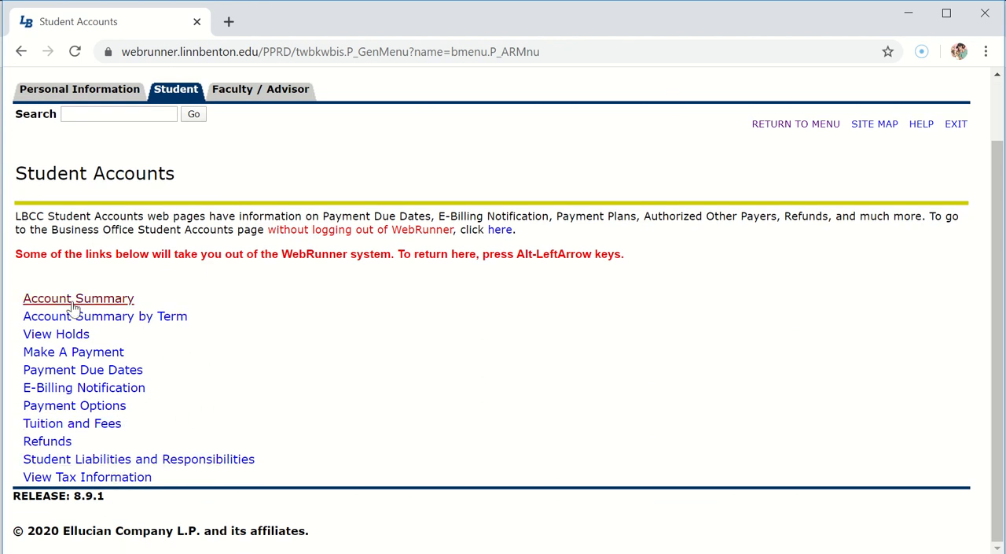
pyautogui.moveTo(72, 423)
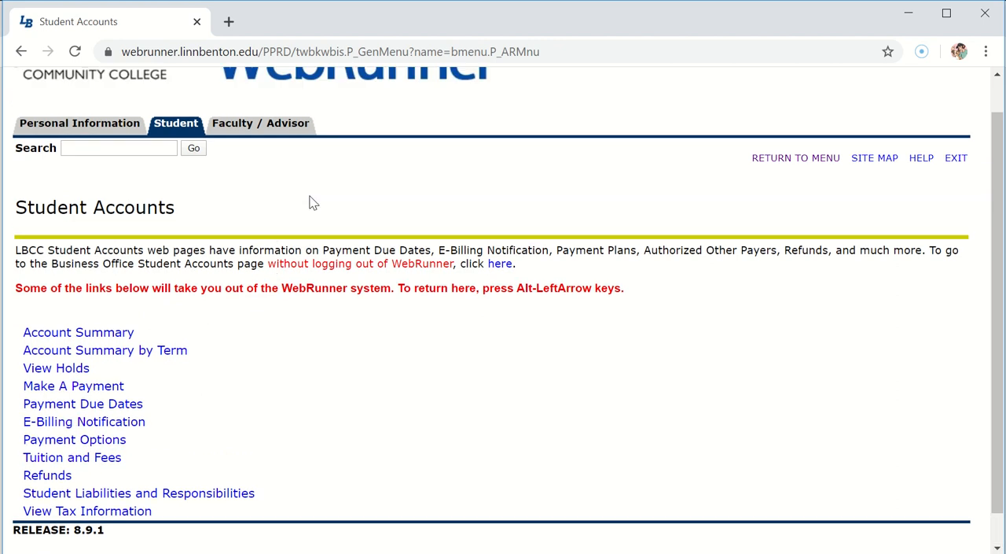
pyautogui.scroll(3)
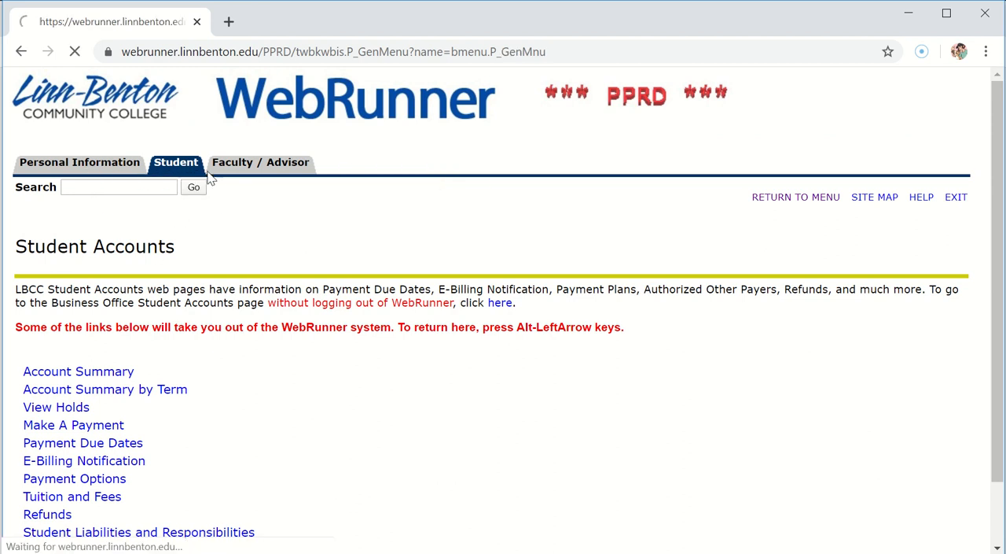
pyautogui.click(78, 162)
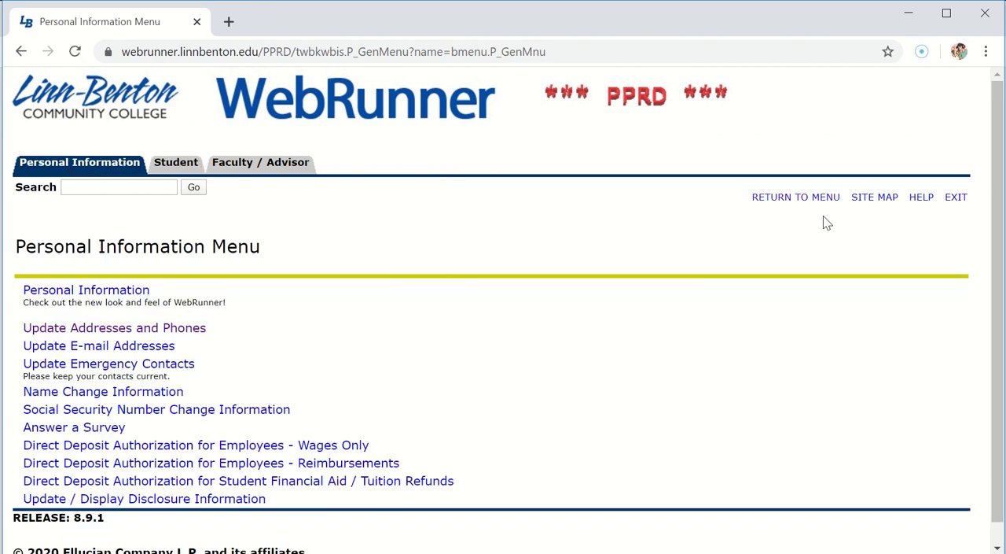